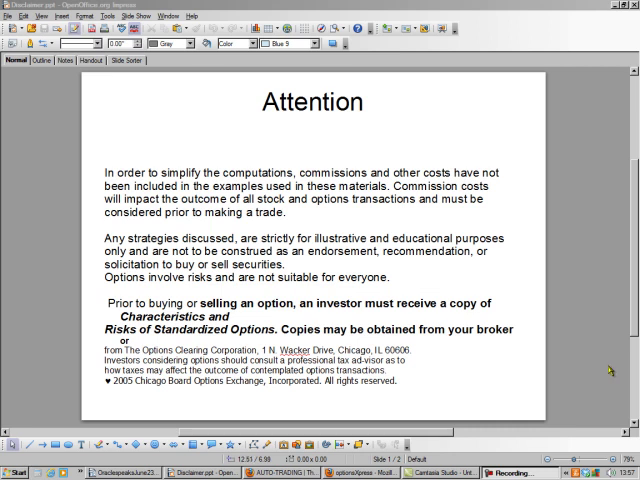
{"action": "mouse_move", "coordinate": [608, 370]}
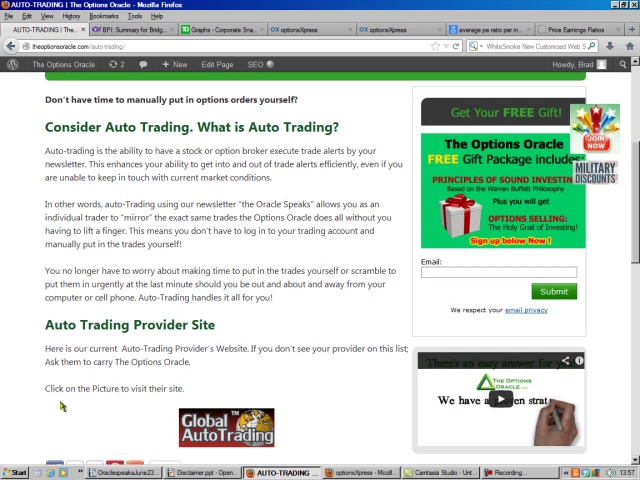
{"action": "mouse_move", "coordinate": [5, 378]}
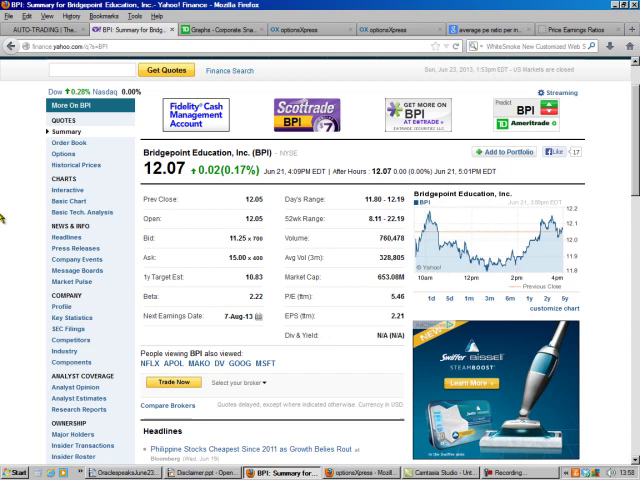
{"action": "mouse_move", "coordinate": [160, 193]}
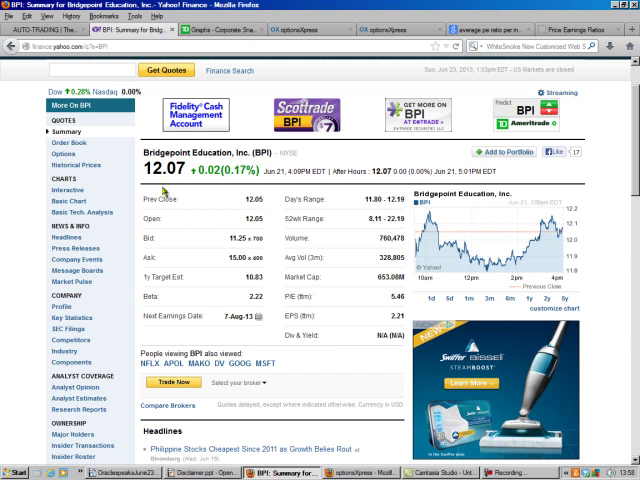
{"action": "mouse_move", "coordinate": [362, 315]}
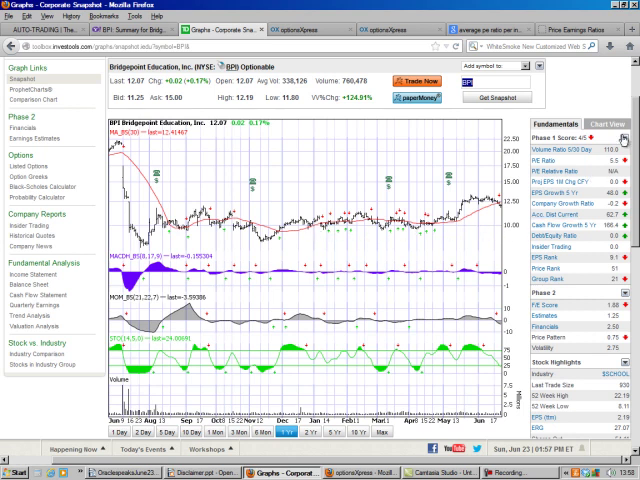
{"action": "mouse_move", "coordinate": [573, 180]}
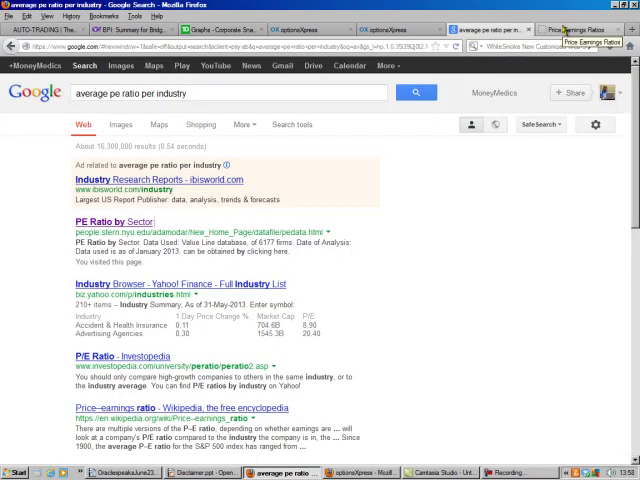
Switch to the NYU PE Ratio by Sector page and scroll through the industry P/E table.
{"action": "left_click", "coordinate": [118, 221]}
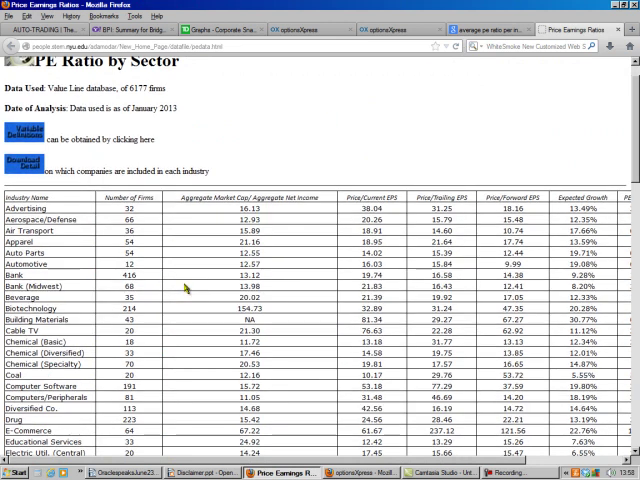
{"action": "scroll", "scroll_direction": "down", "scroll_amount": 3}
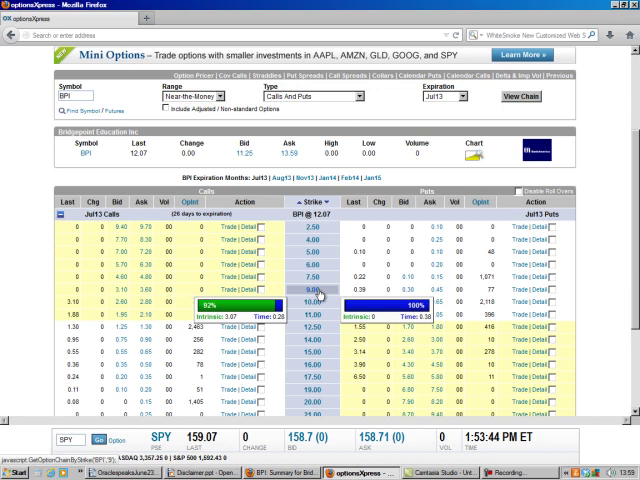
{"action": "mouse_move", "coordinate": [368, 299]}
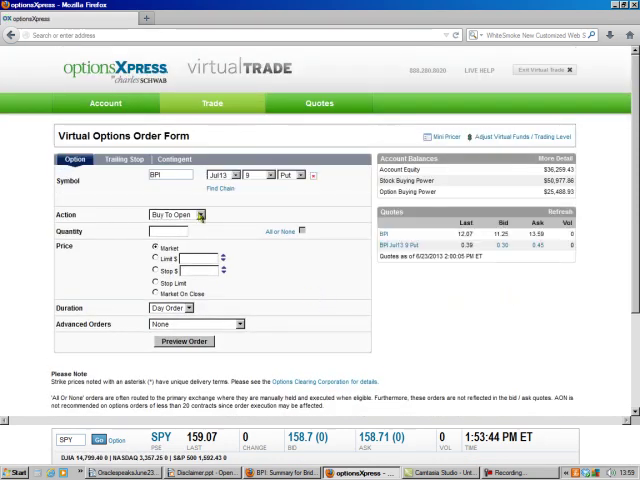
Set the BPI Jul13 9 put order action to Sell To Open with quantity 4.
{"action": "left_click", "coordinate": [199, 214]}
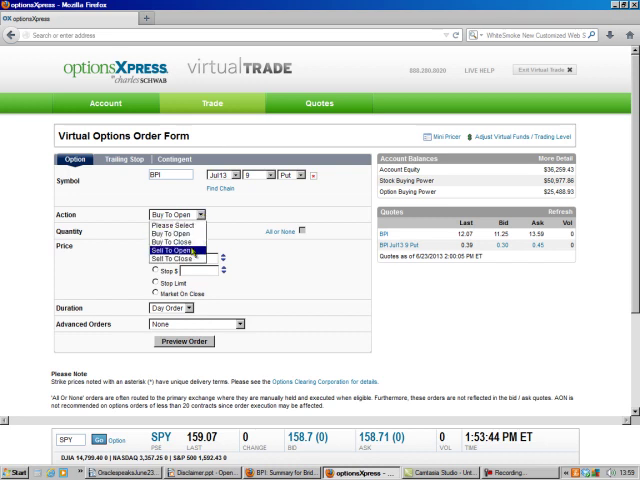
{"action": "left_click", "coordinate": [170, 243]}
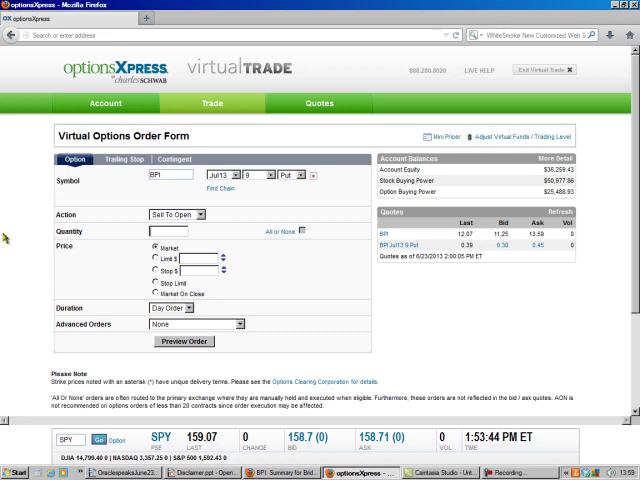
{"action": "type", "text": "4"}
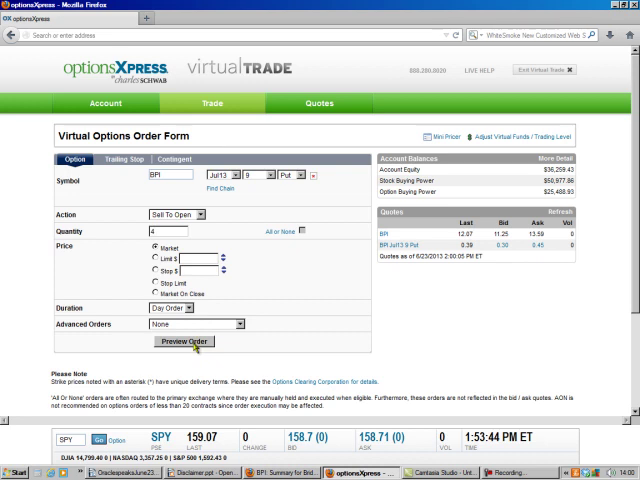
Preview and place the 4-contract BPI put sell-to-open order, then view its Open status.
{"action": "left_click", "coordinate": [183, 341]}
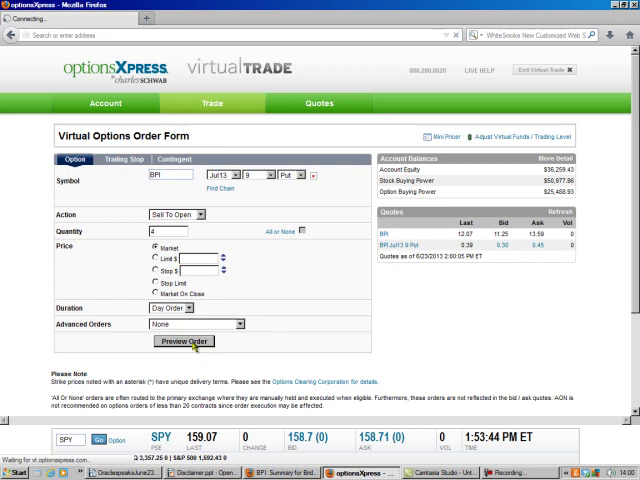
{"action": "left_click", "coordinate": [184, 341]}
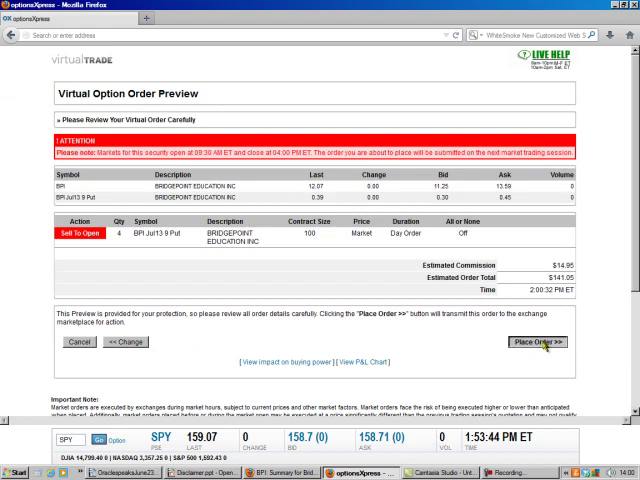
{"action": "left_click", "coordinate": [536, 341]}
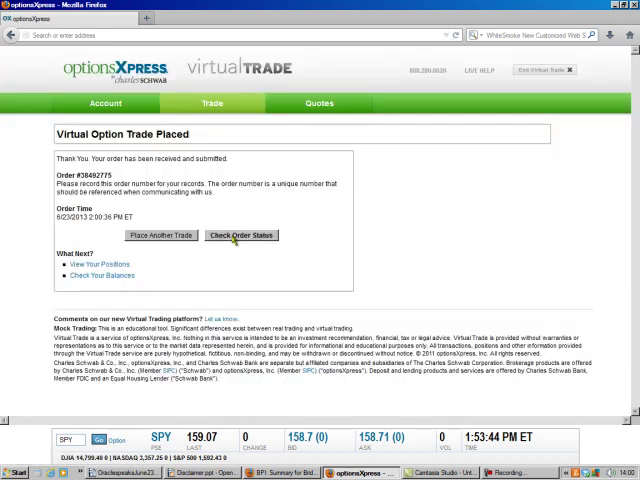
{"action": "left_click", "coordinate": [240, 235]}
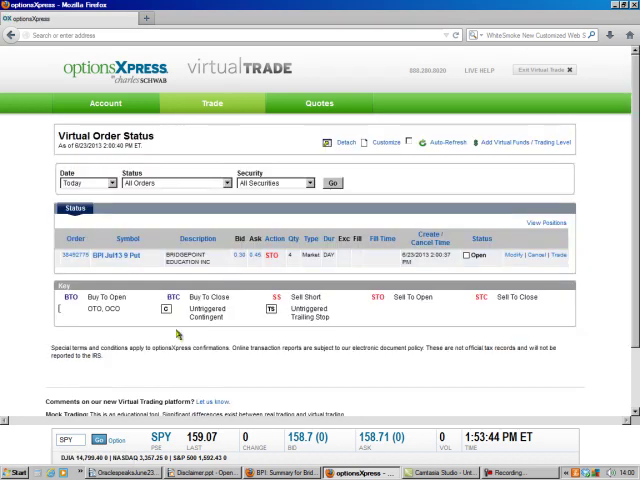